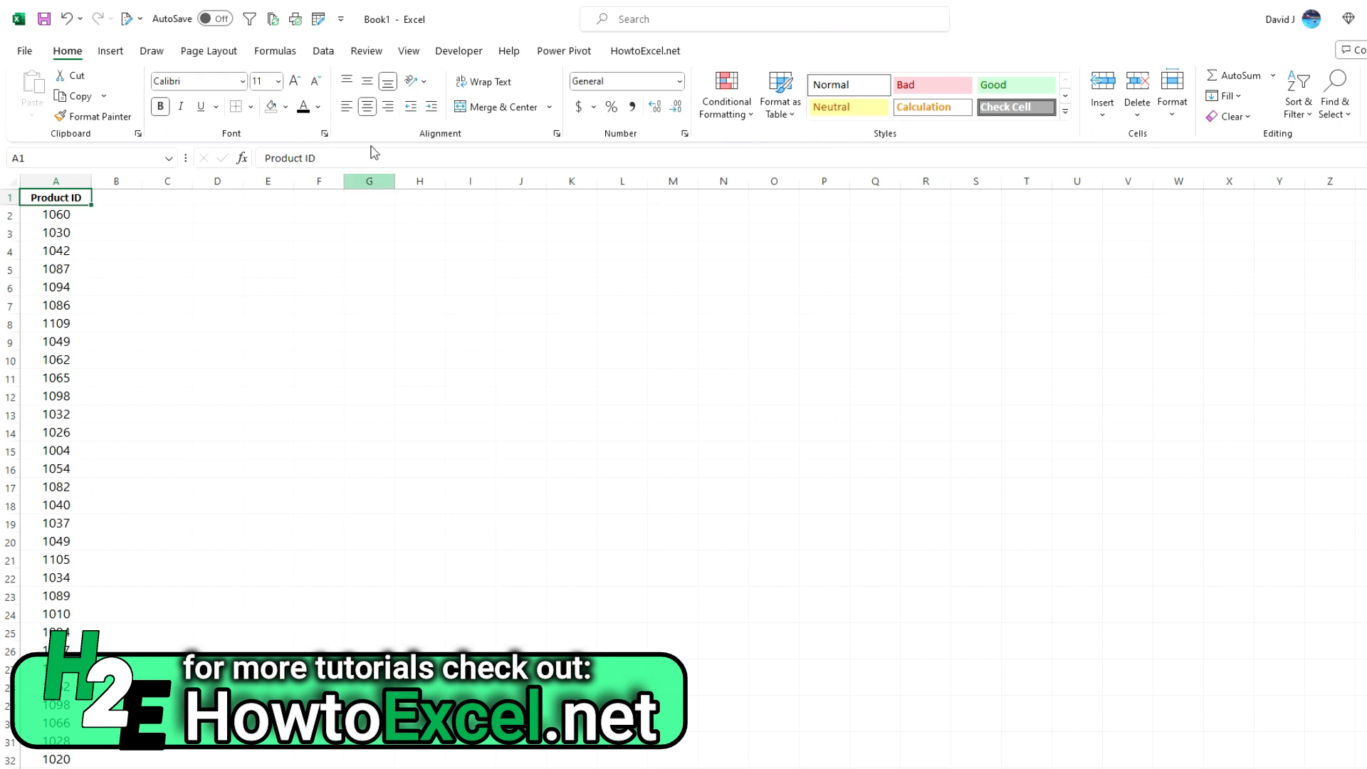
Select the whole Product ID column A from the Home ribbon
click(322, 51)
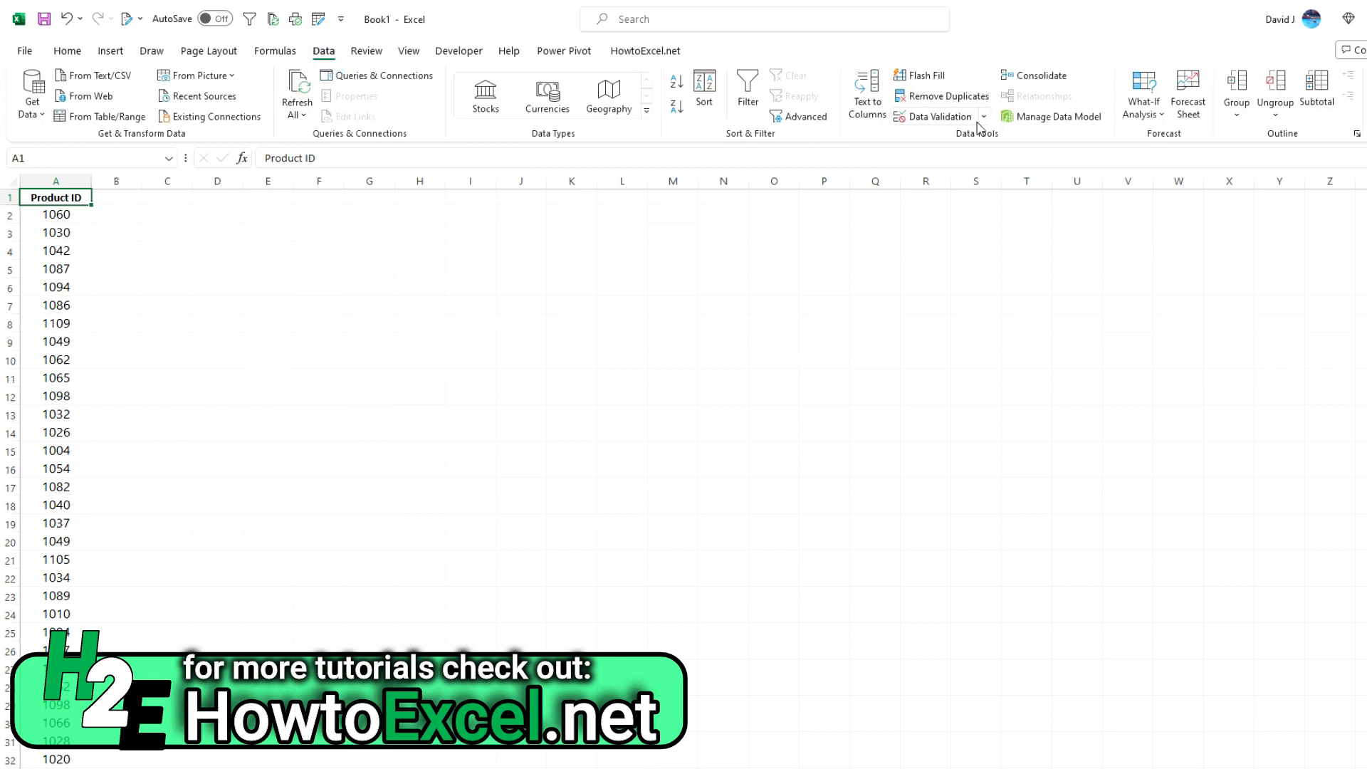
mouse_move(935, 115)
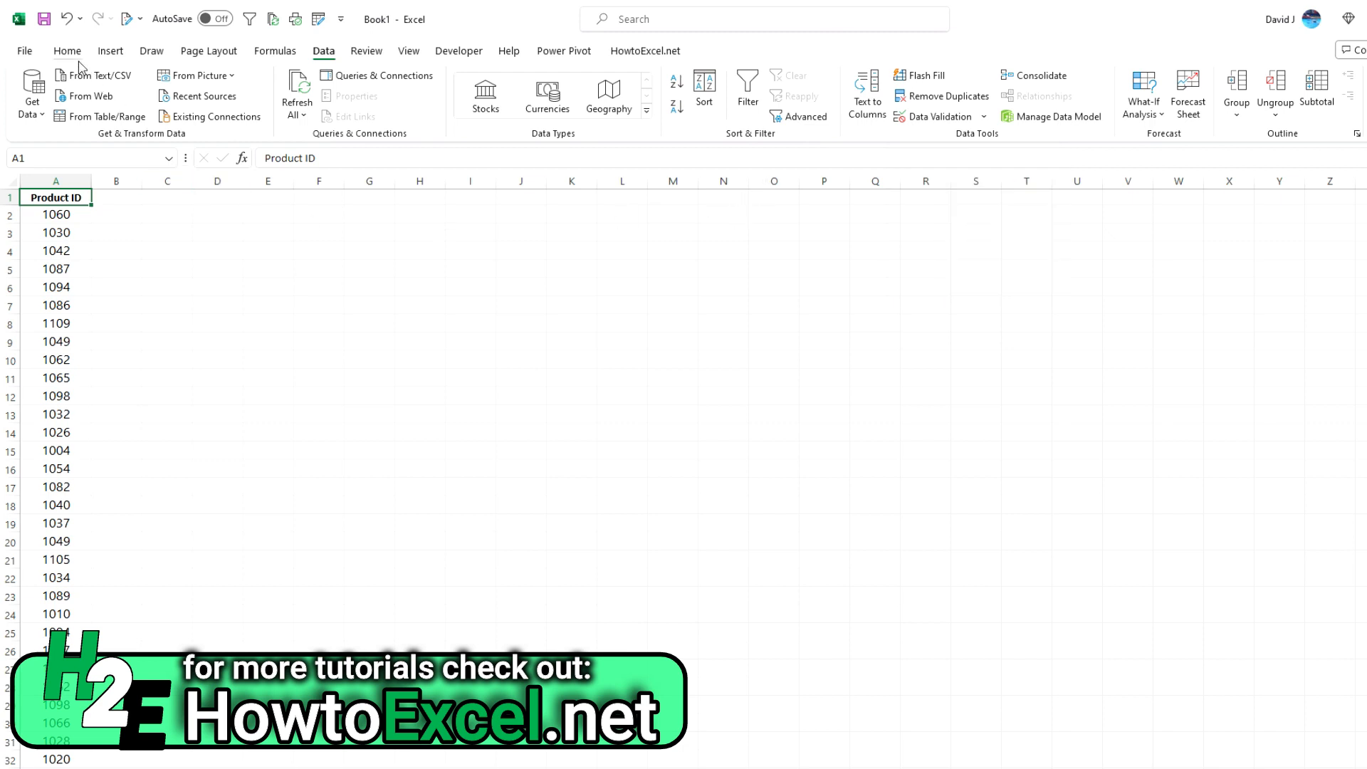
click(67, 51)
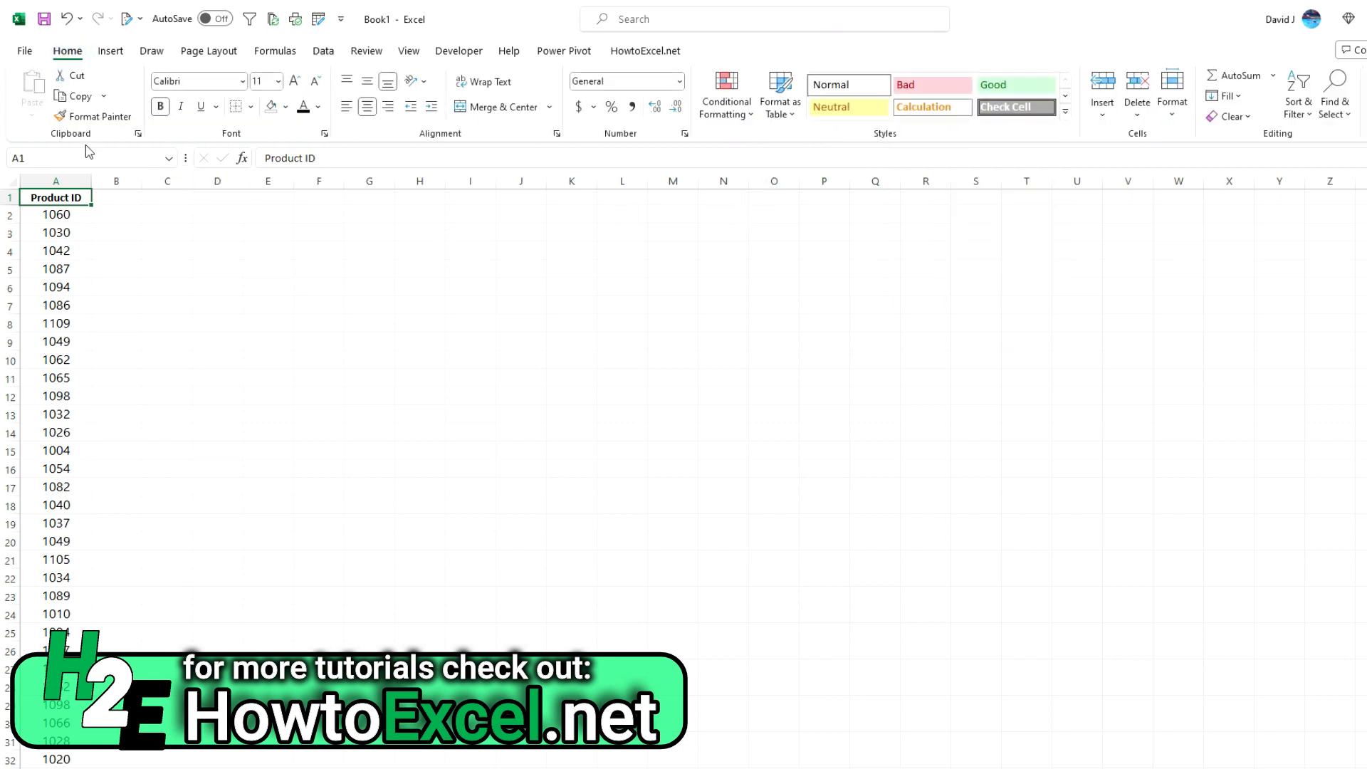
click(55, 181)
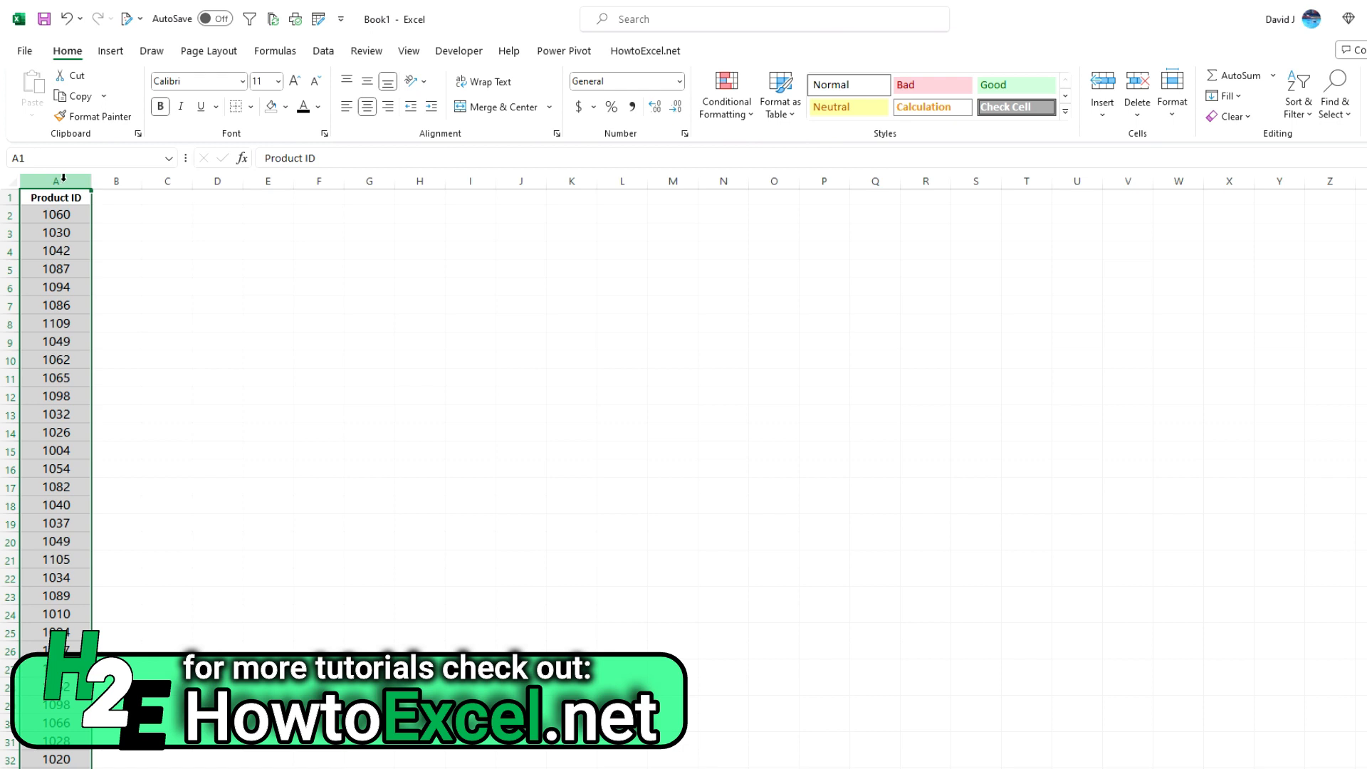
Add a Duplicate Values rule keeping Light Red Fill with Dark Red Text
click(725, 94)
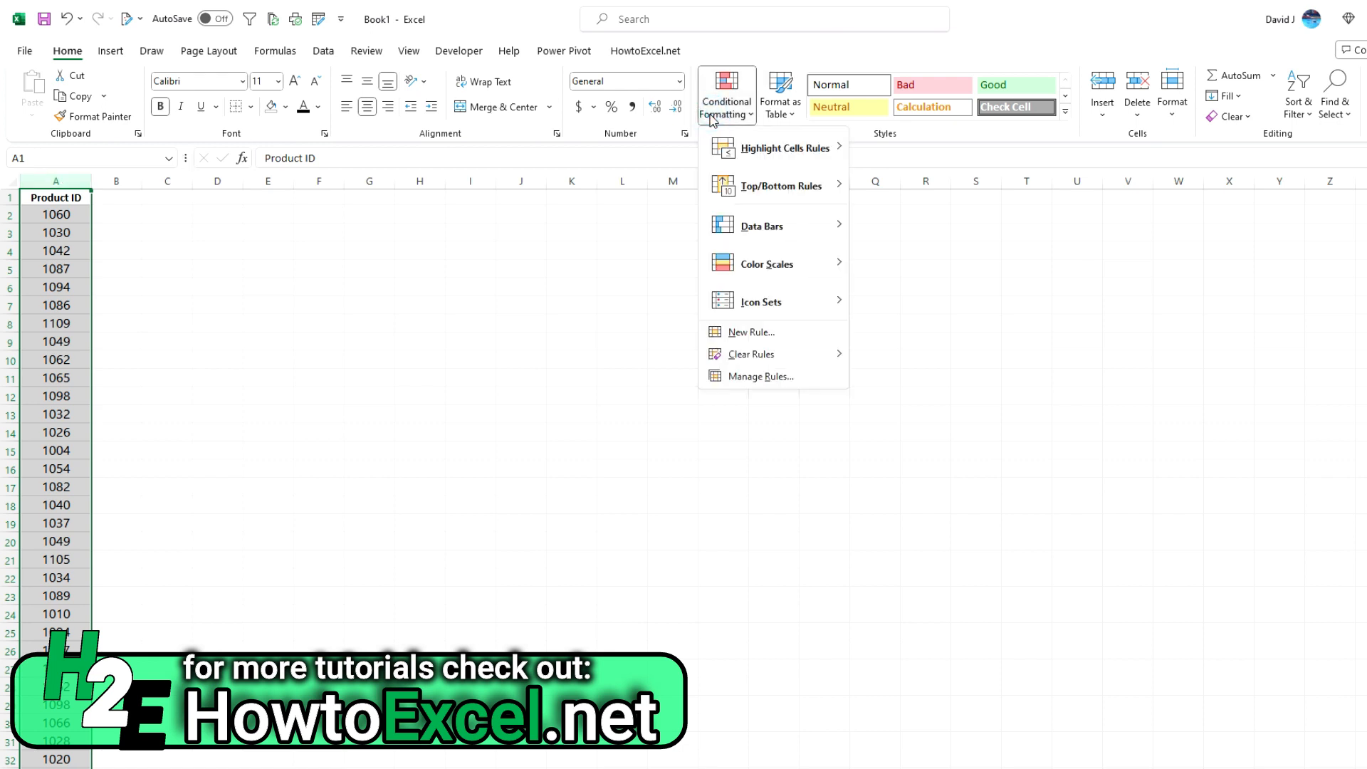
click(784, 149)
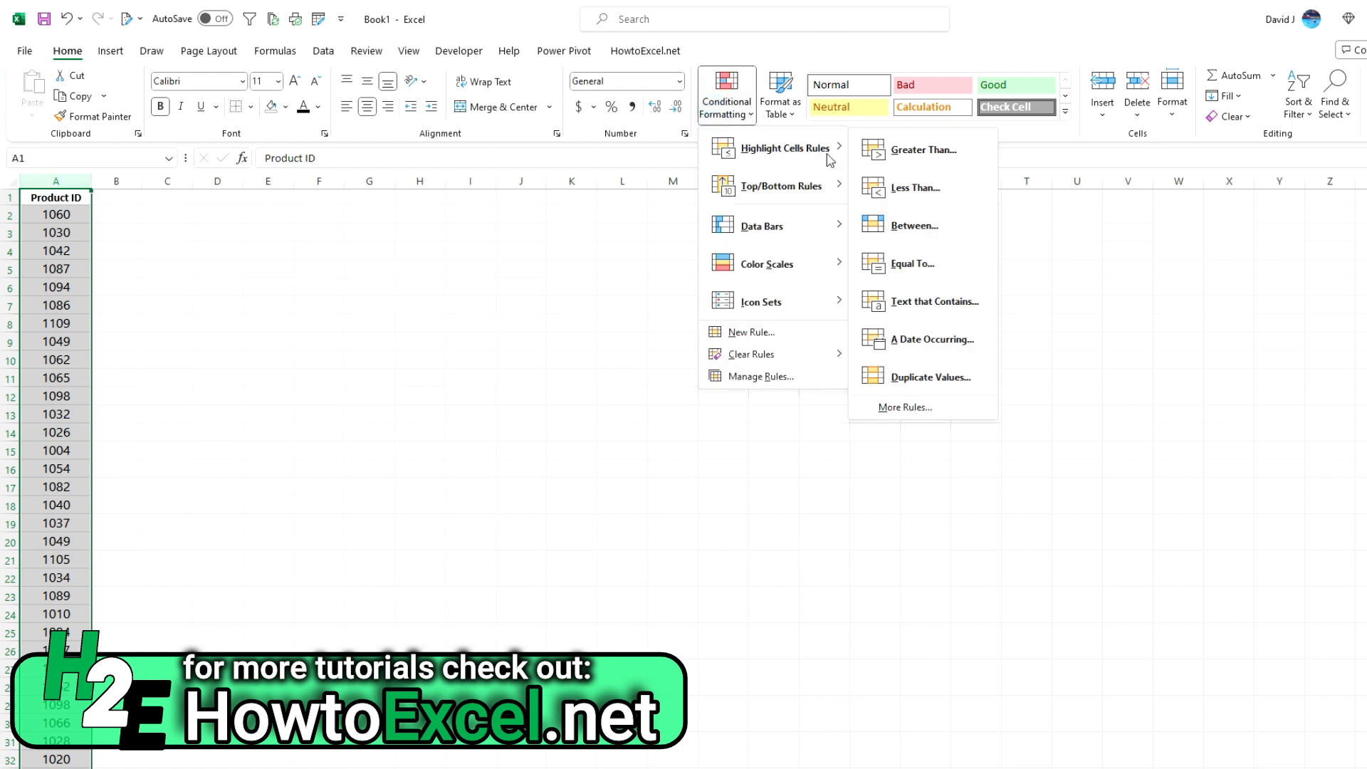
mouse_move(934, 383)
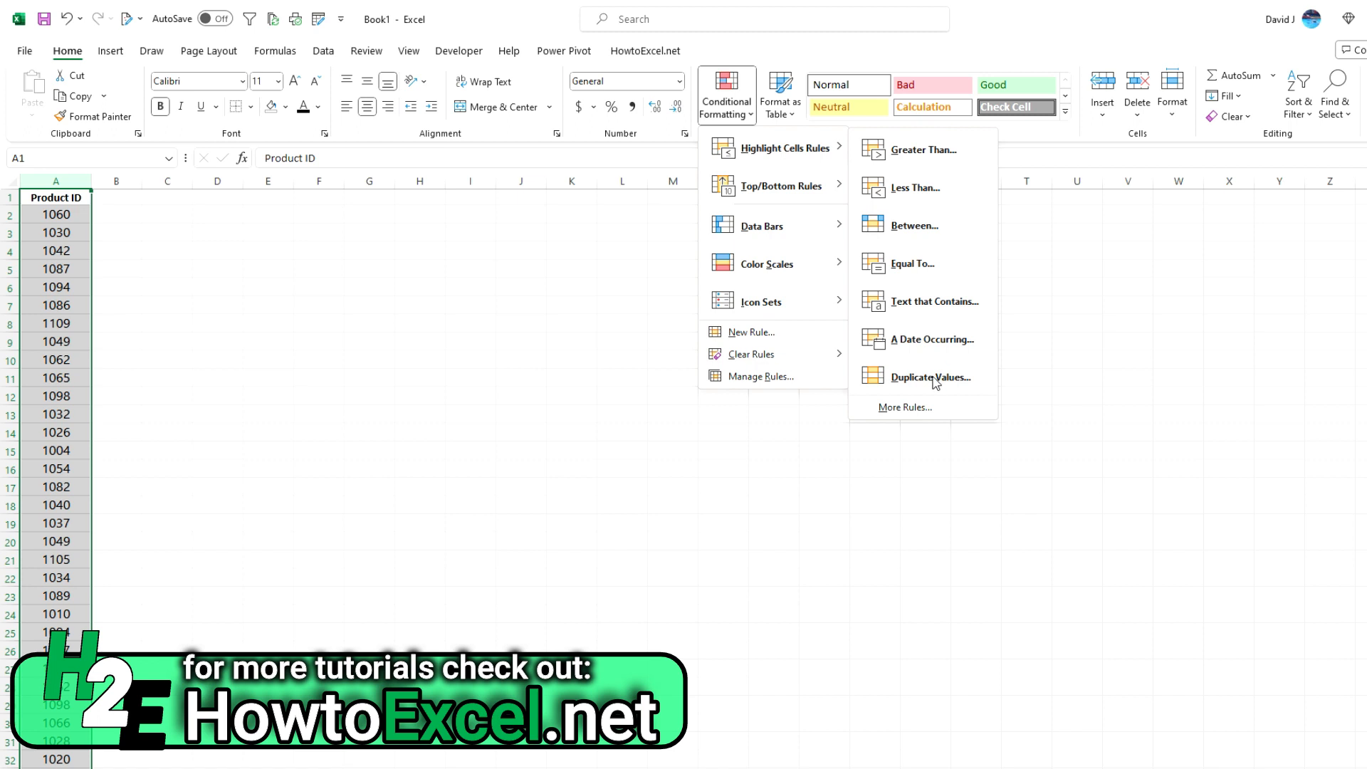
click(932, 376)
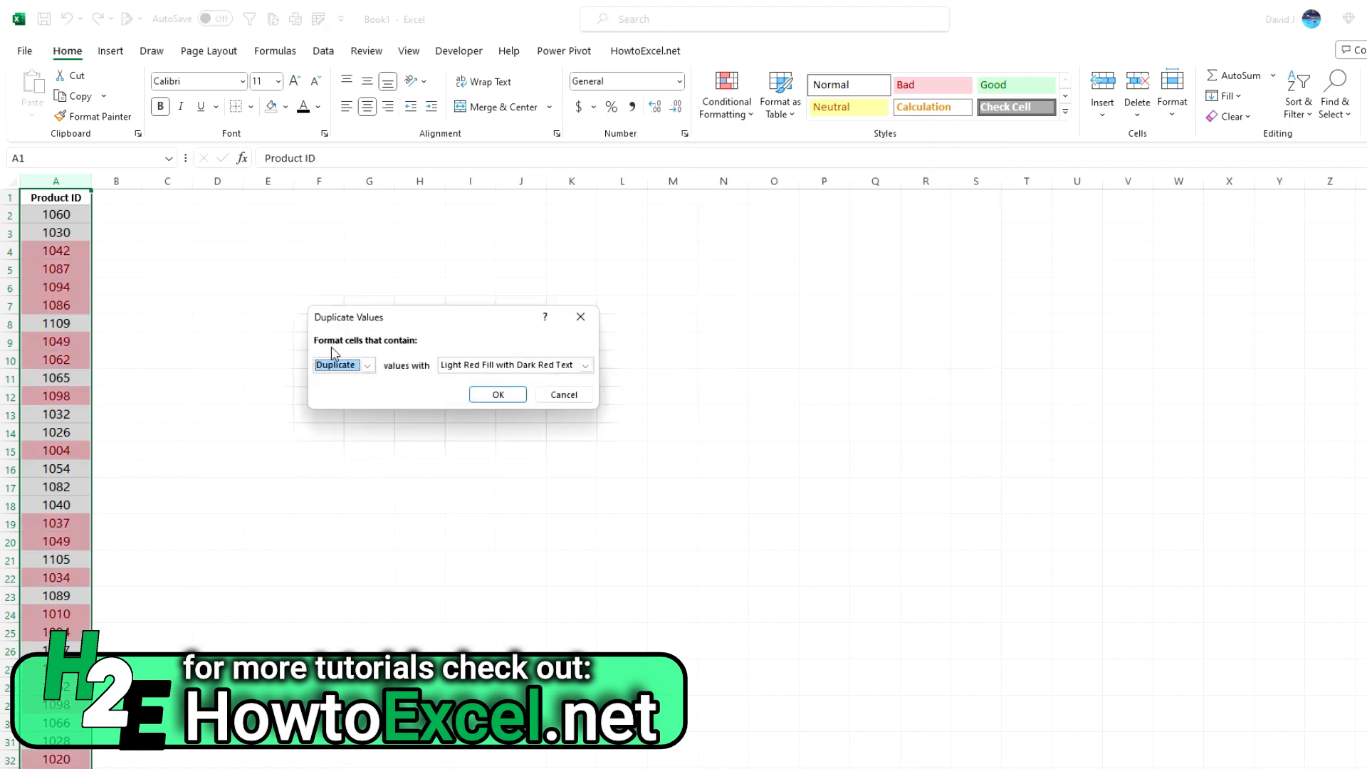
mouse_move(414, 388)
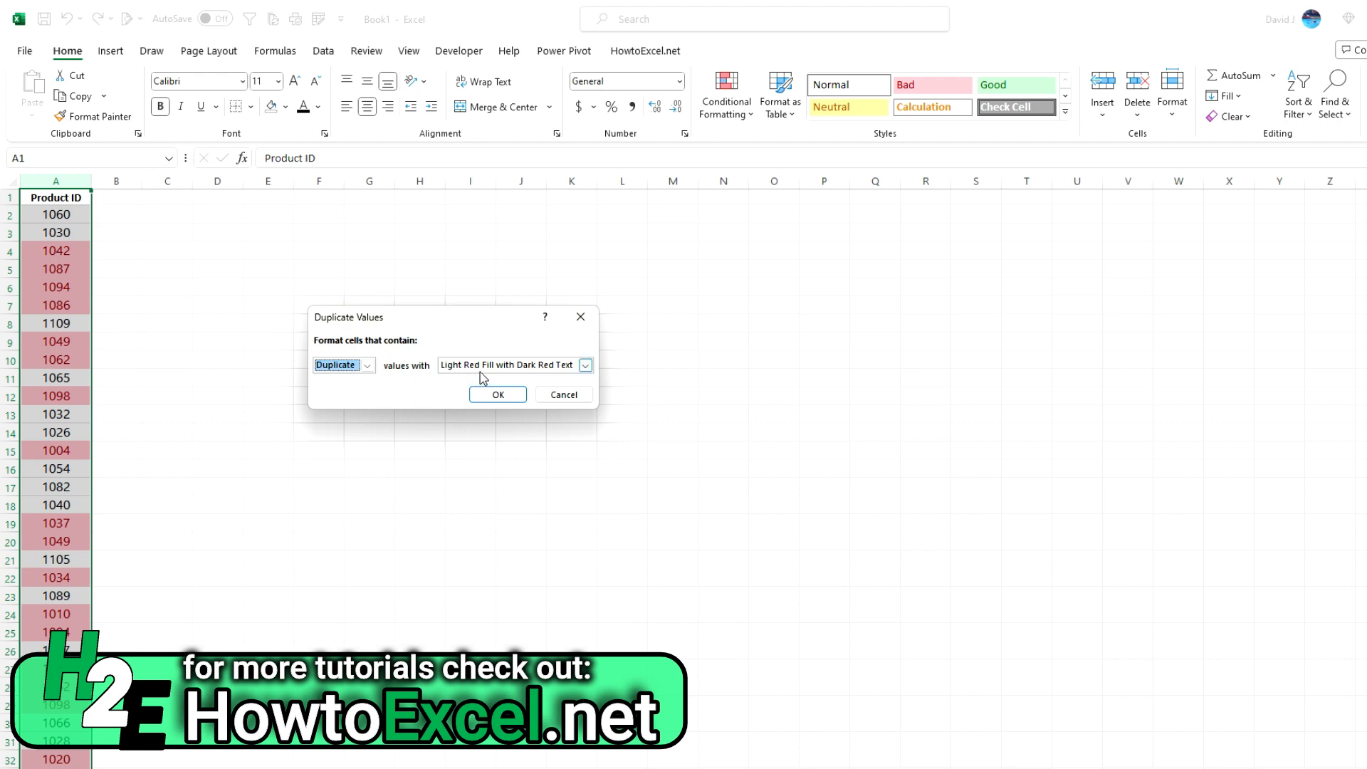
click(585, 365)
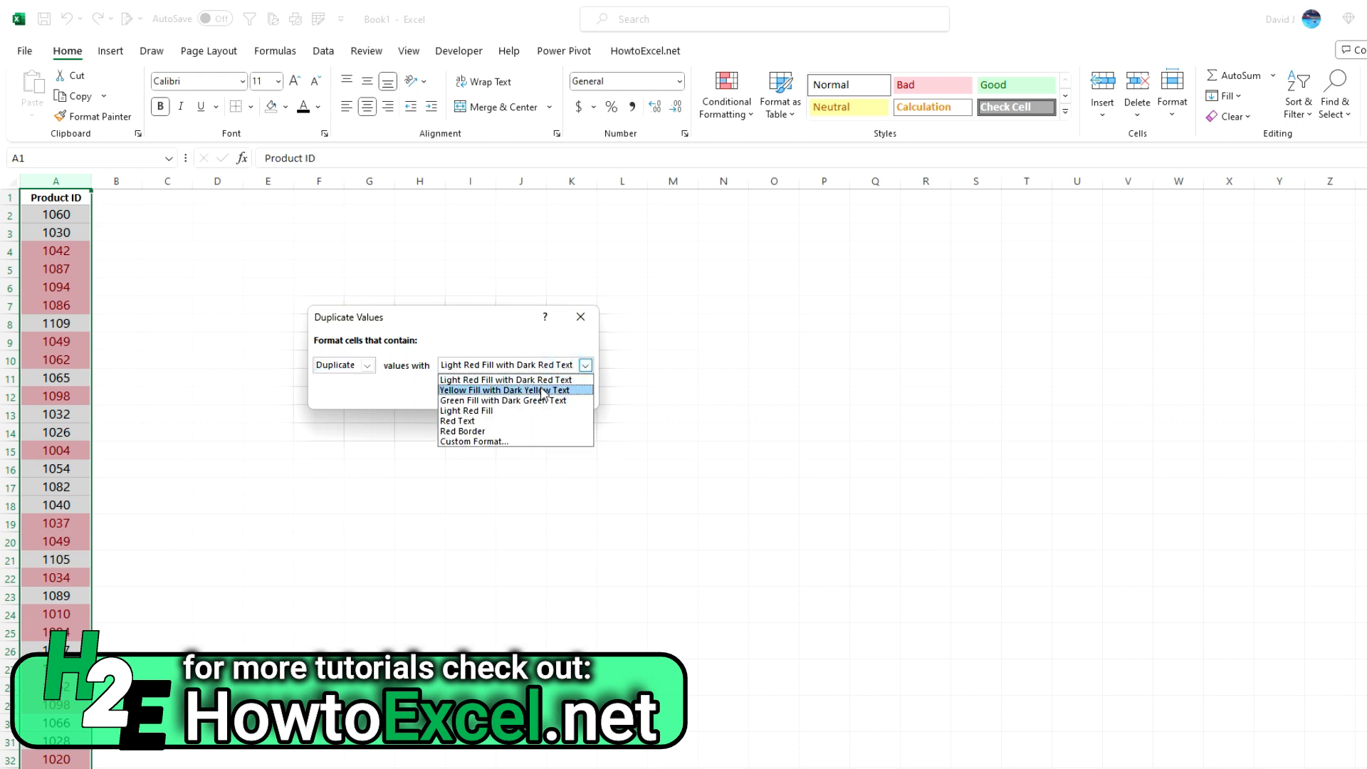
mouse_move(537, 422)
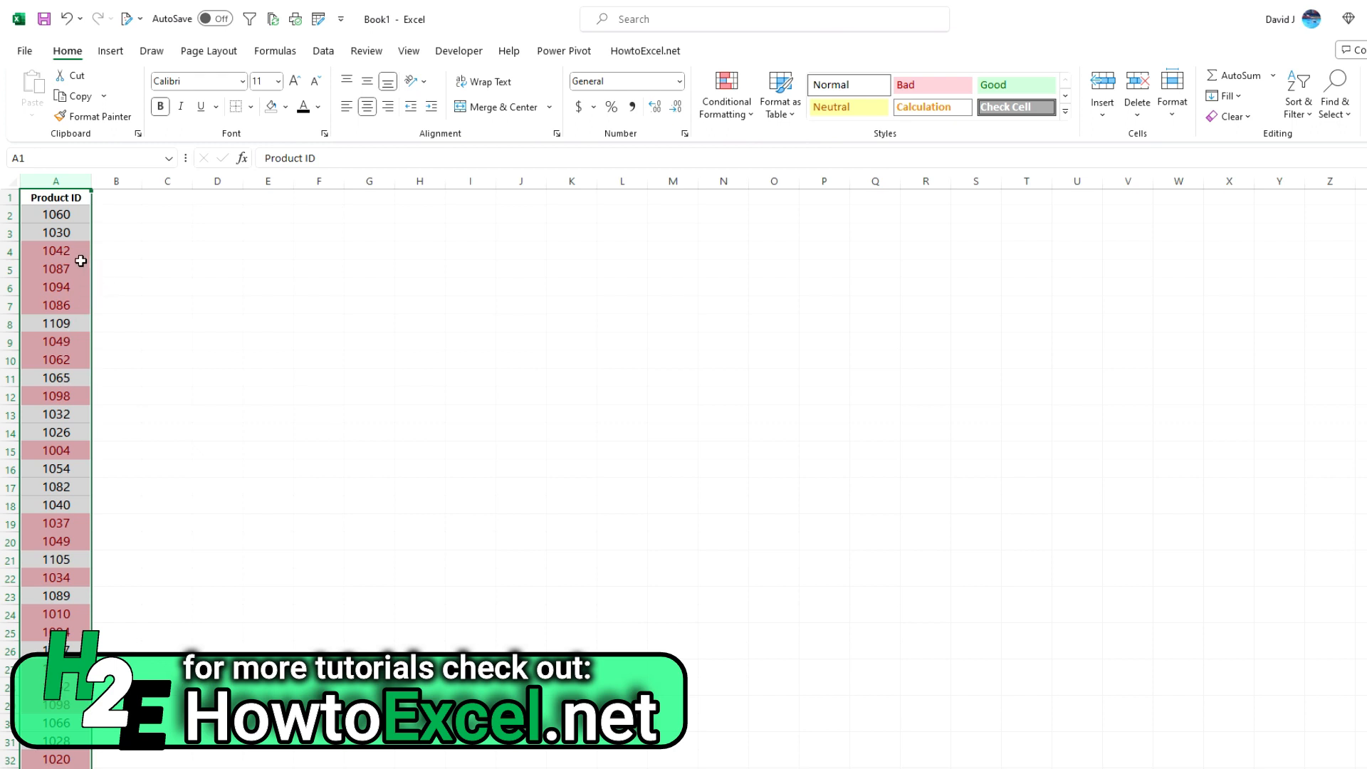
mouse_move(82, 339)
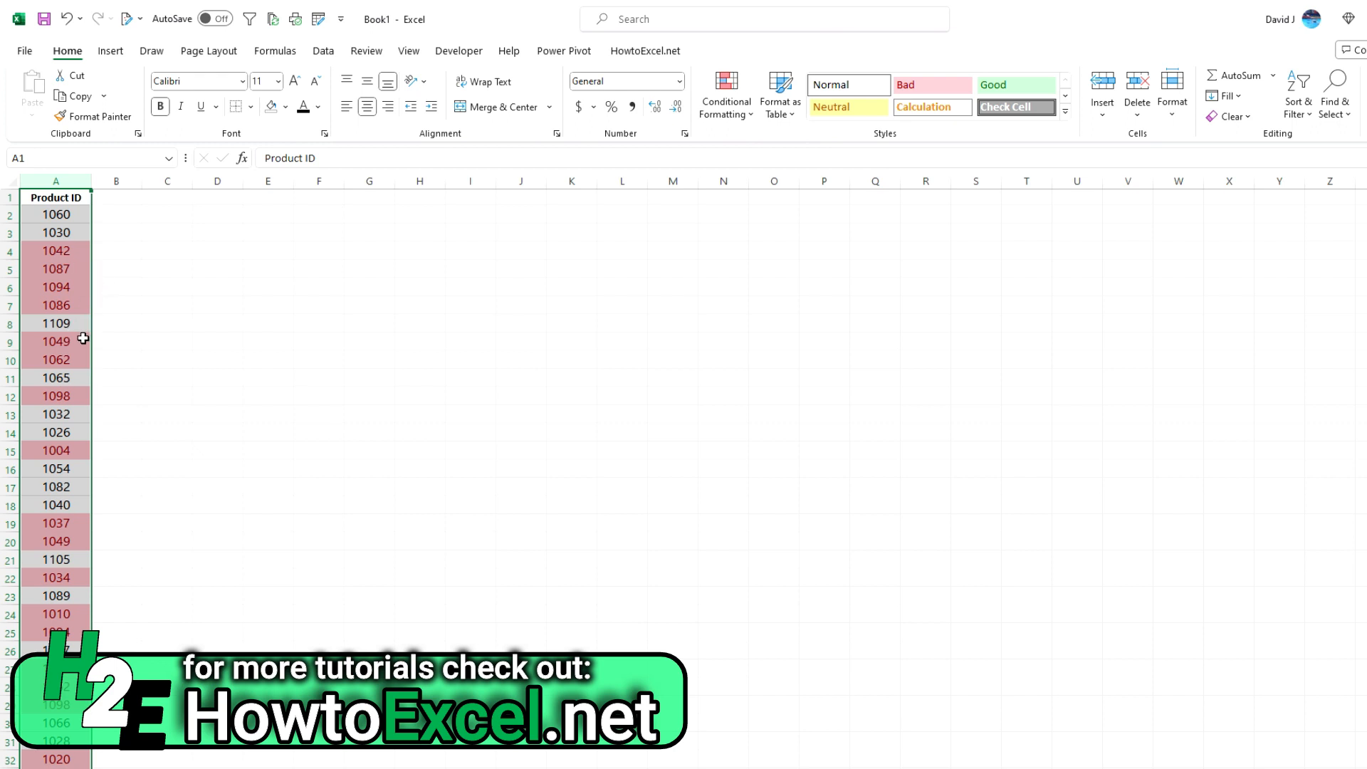
mouse_move(554, 298)
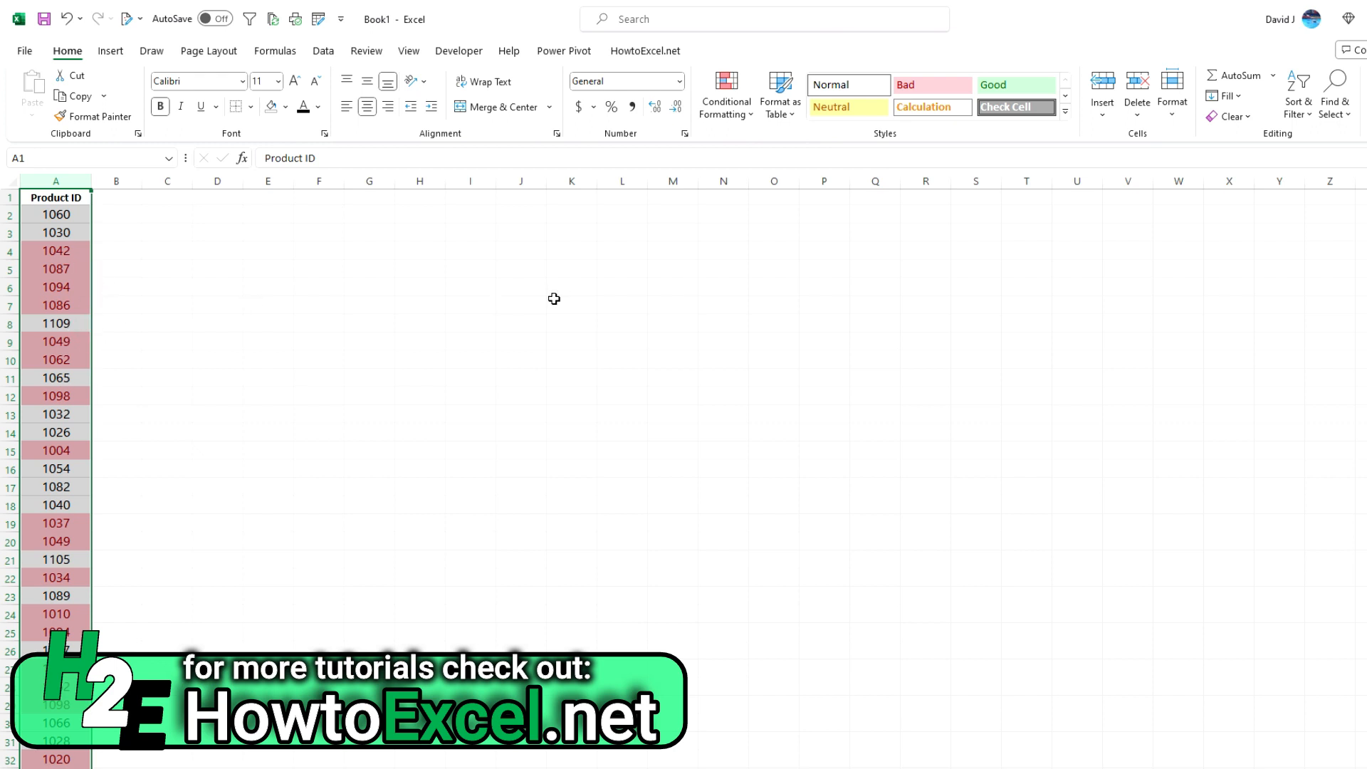
Add a Unique values rule with Green Fill with Dark Green Text and apply it
click(725, 94)
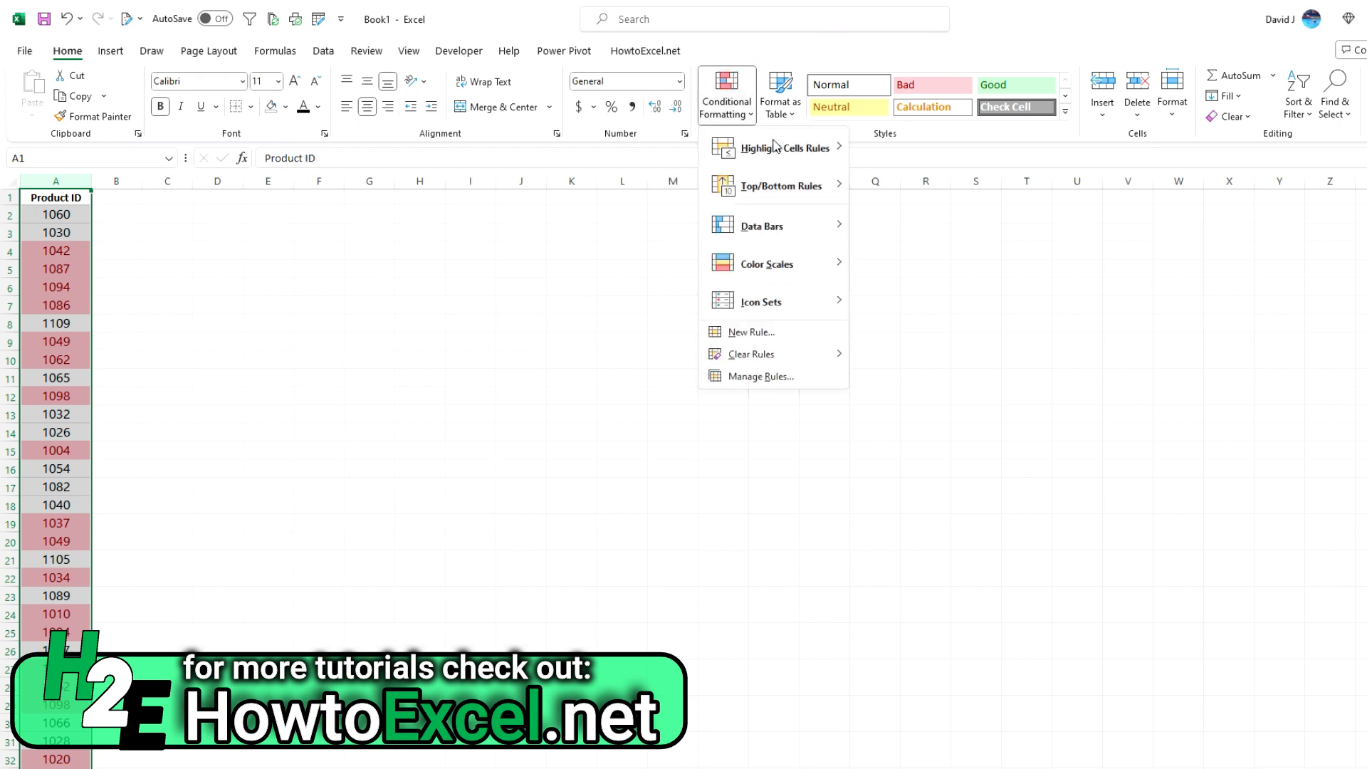
click(950, 365)
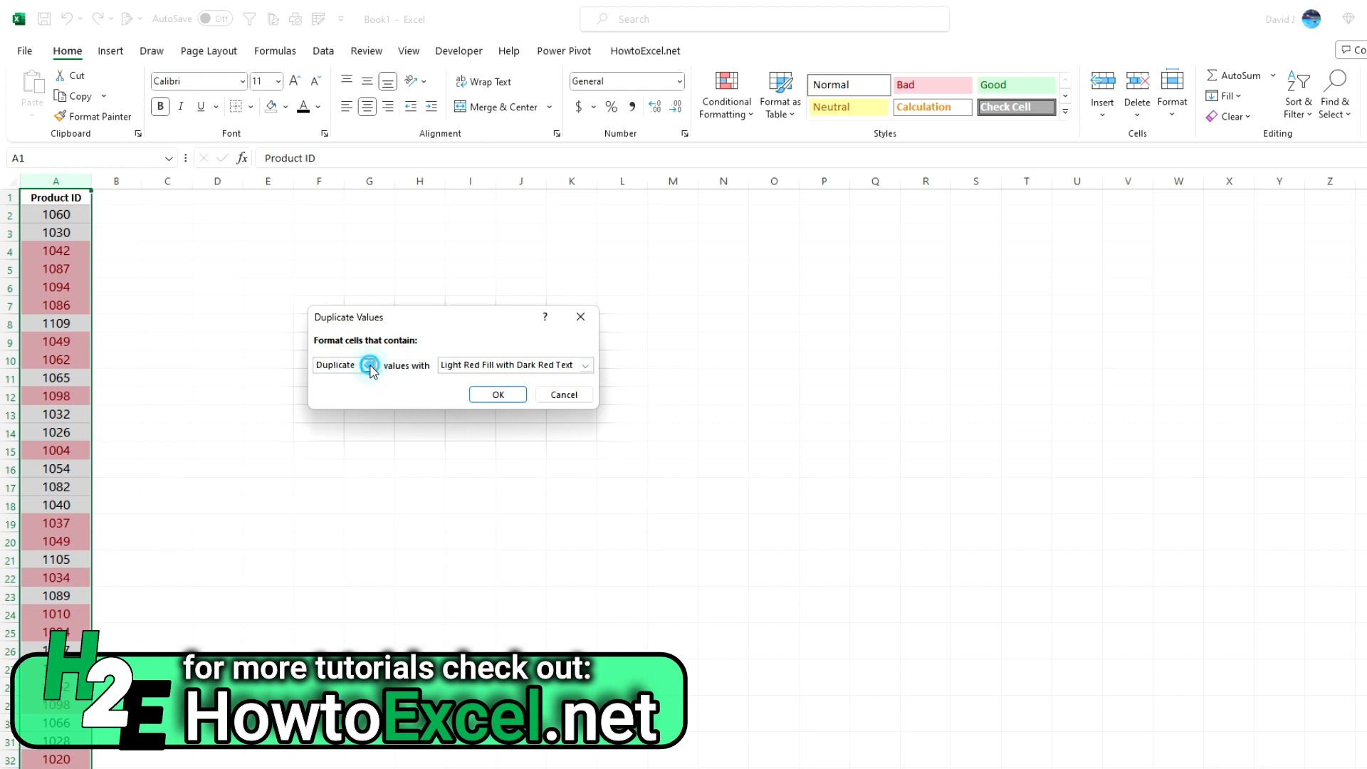
click(367, 365)
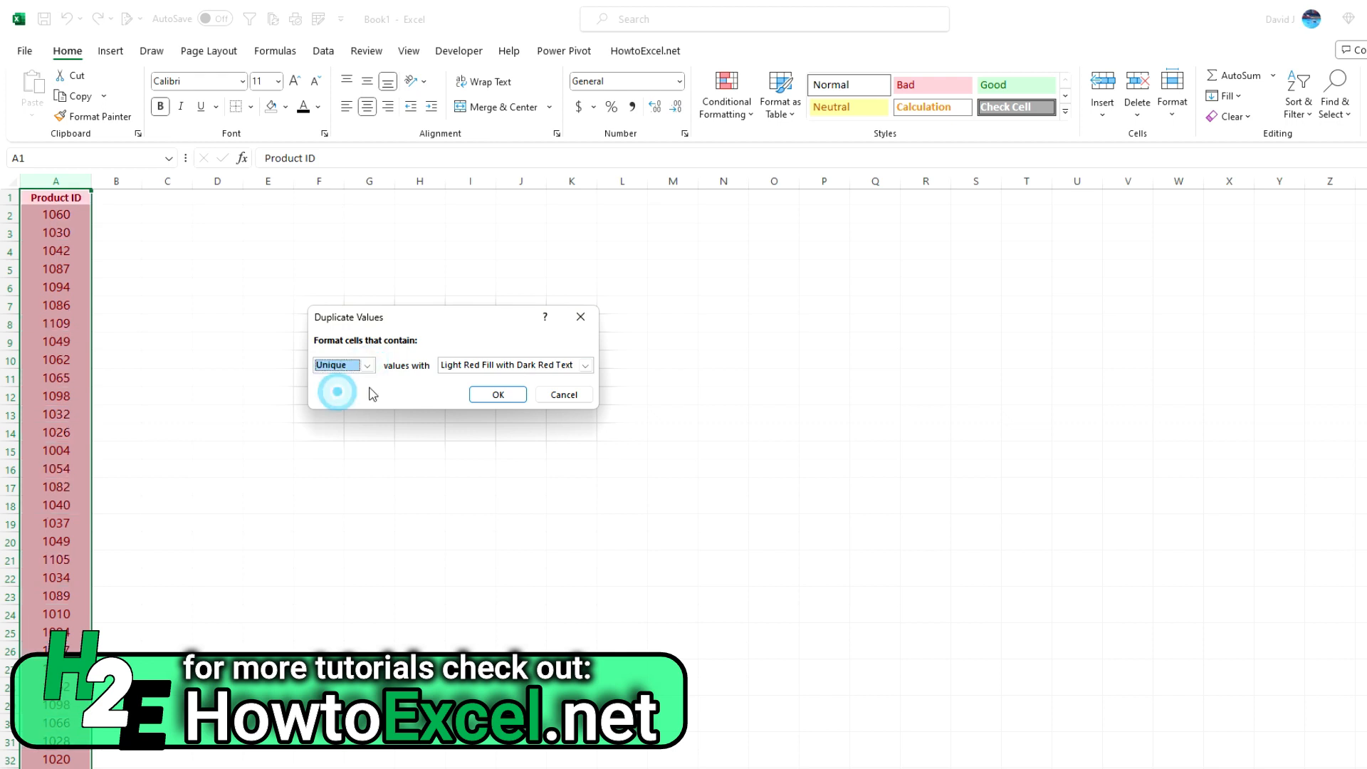
click(584, 364)
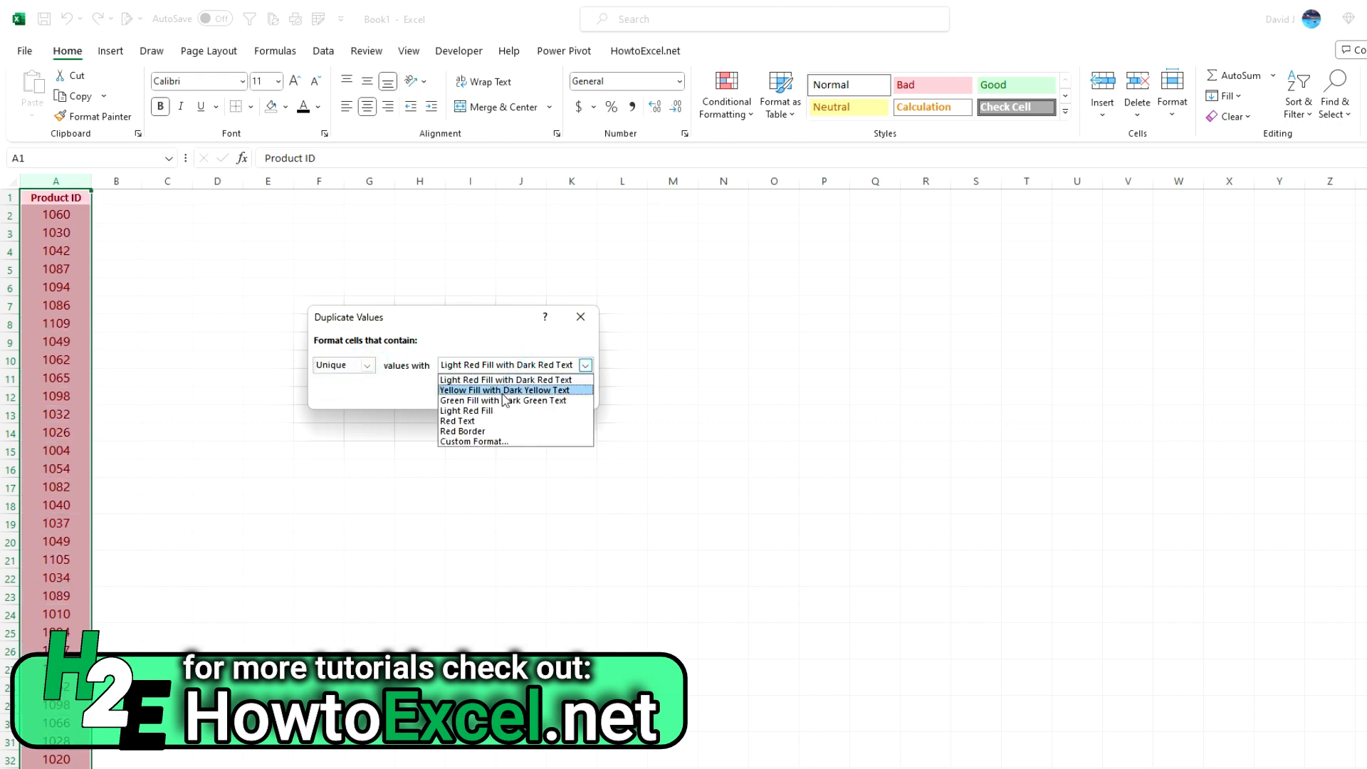
click(503, 400)
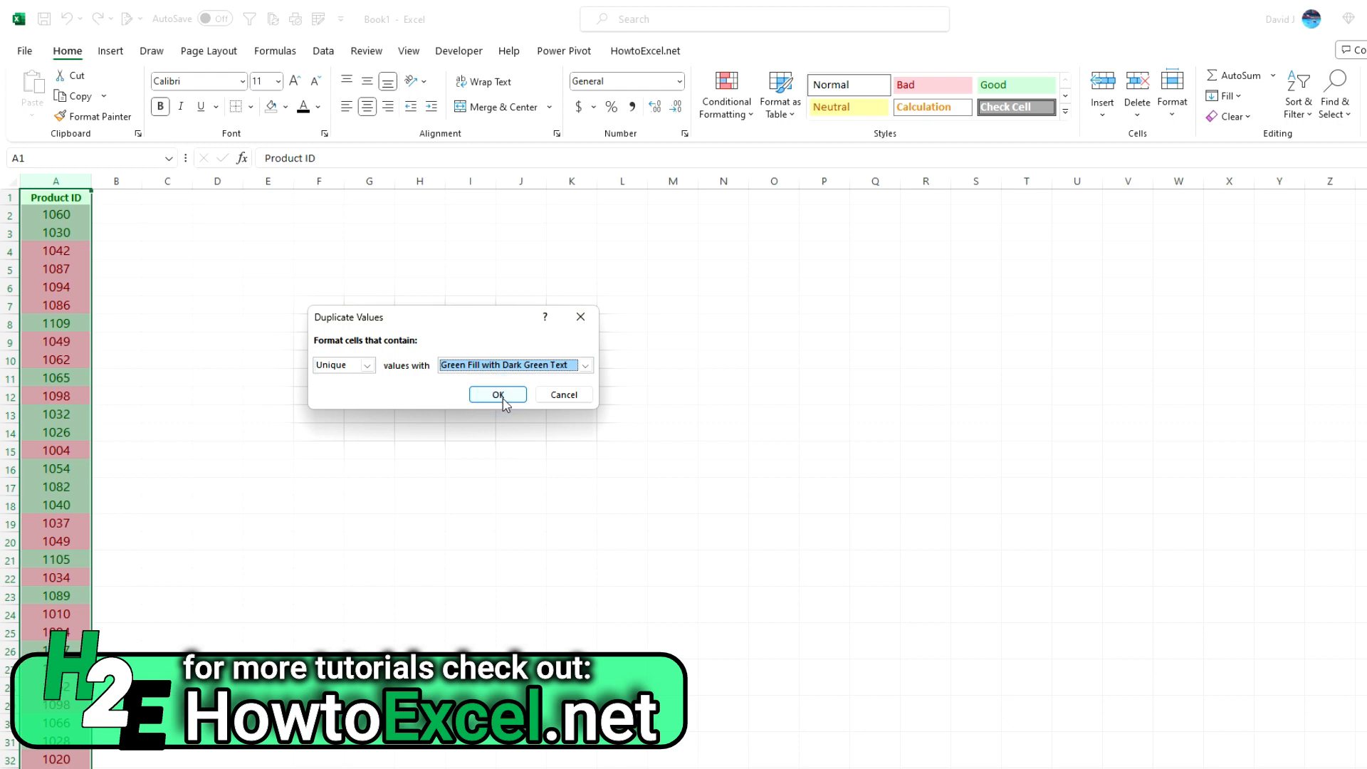
click(497, 395)
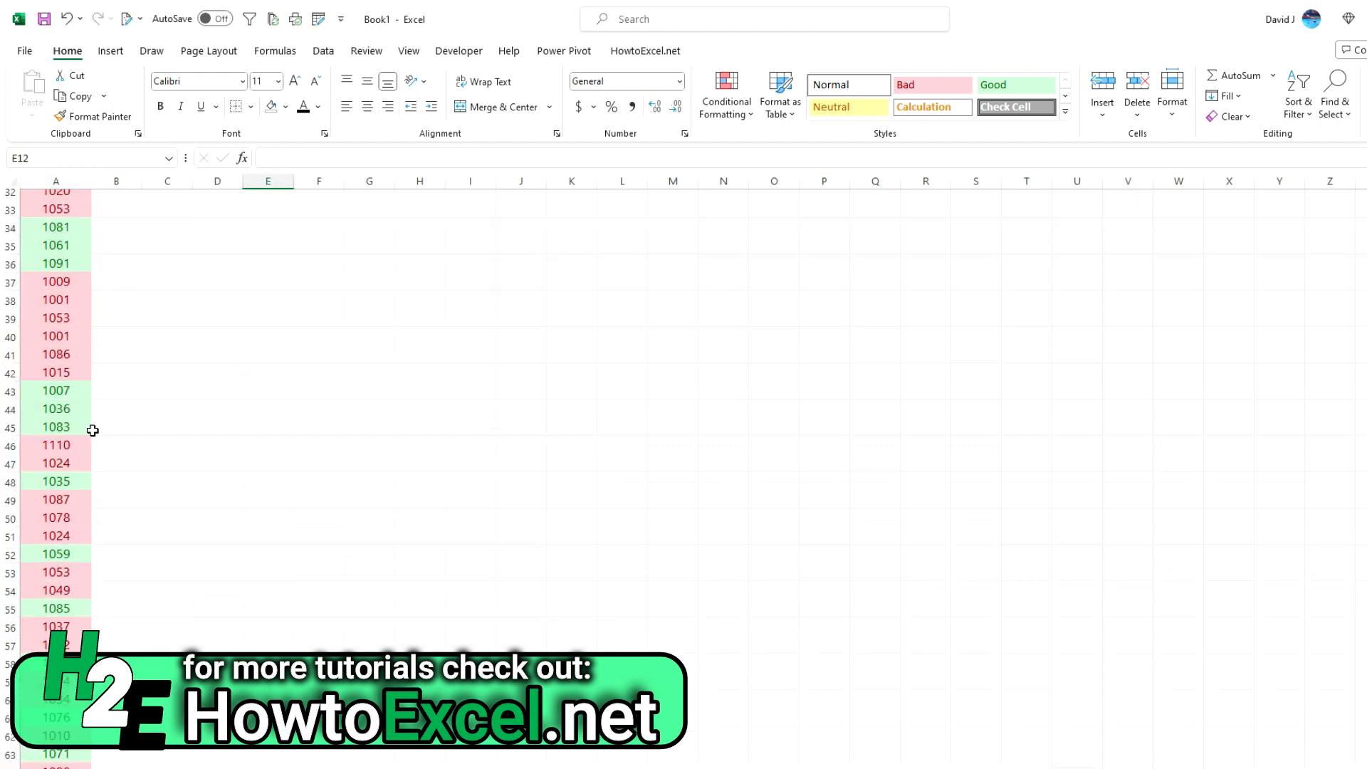
scroll(down, 3)
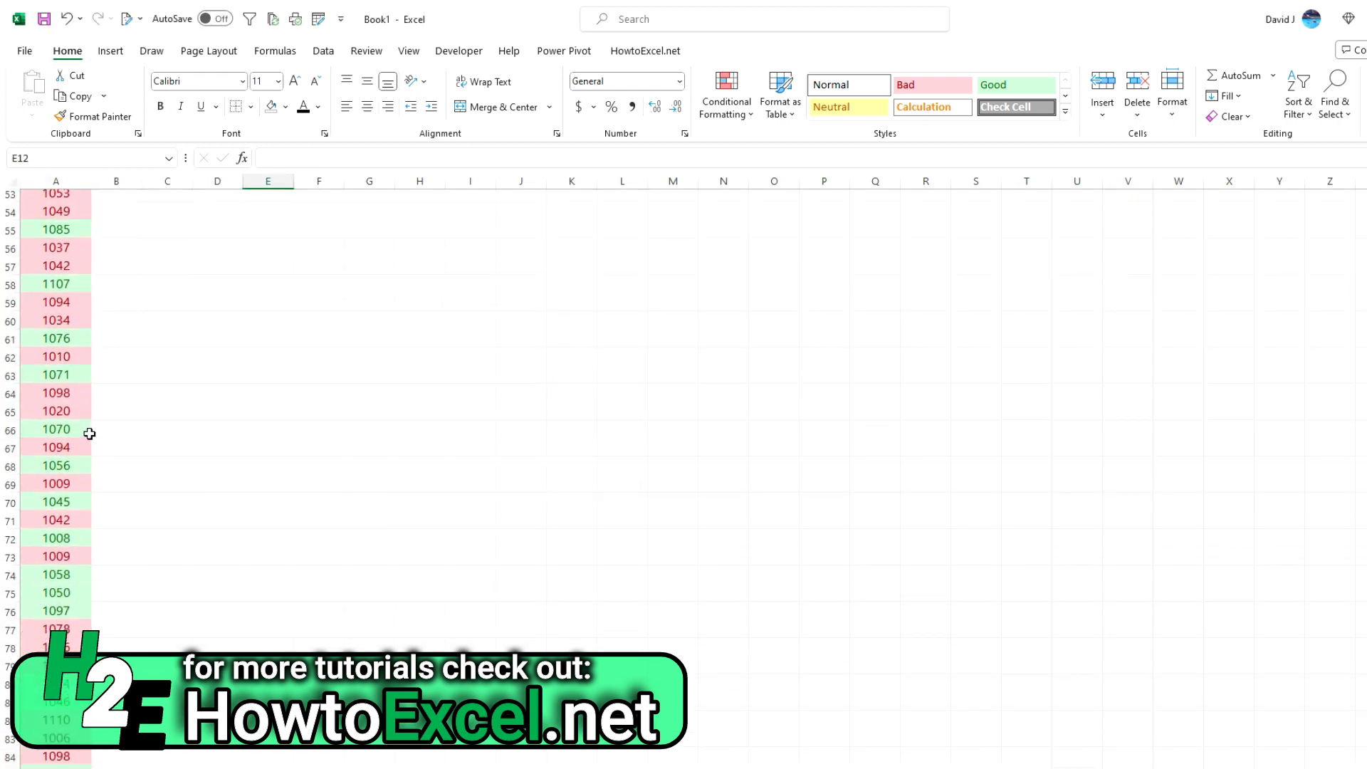
scroll(up, 3)
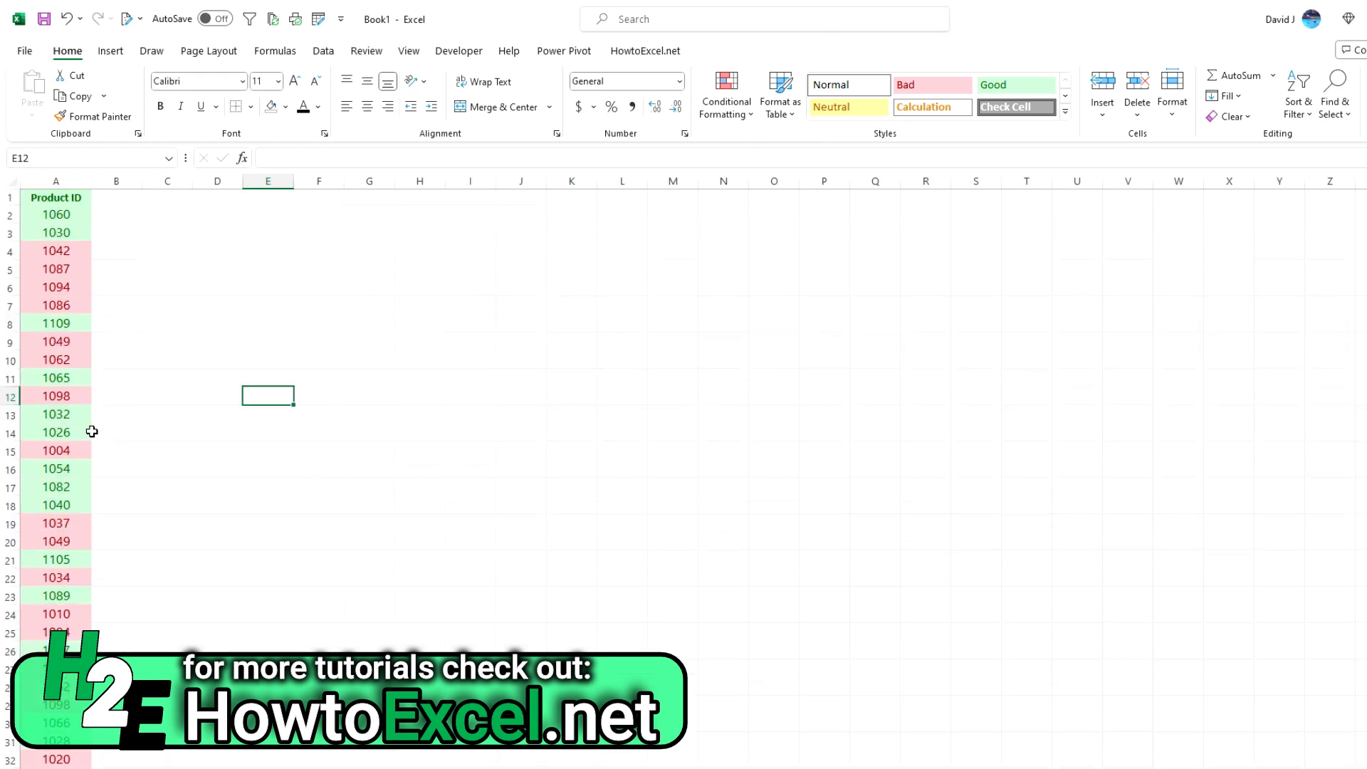
mouse_move(360, 295)
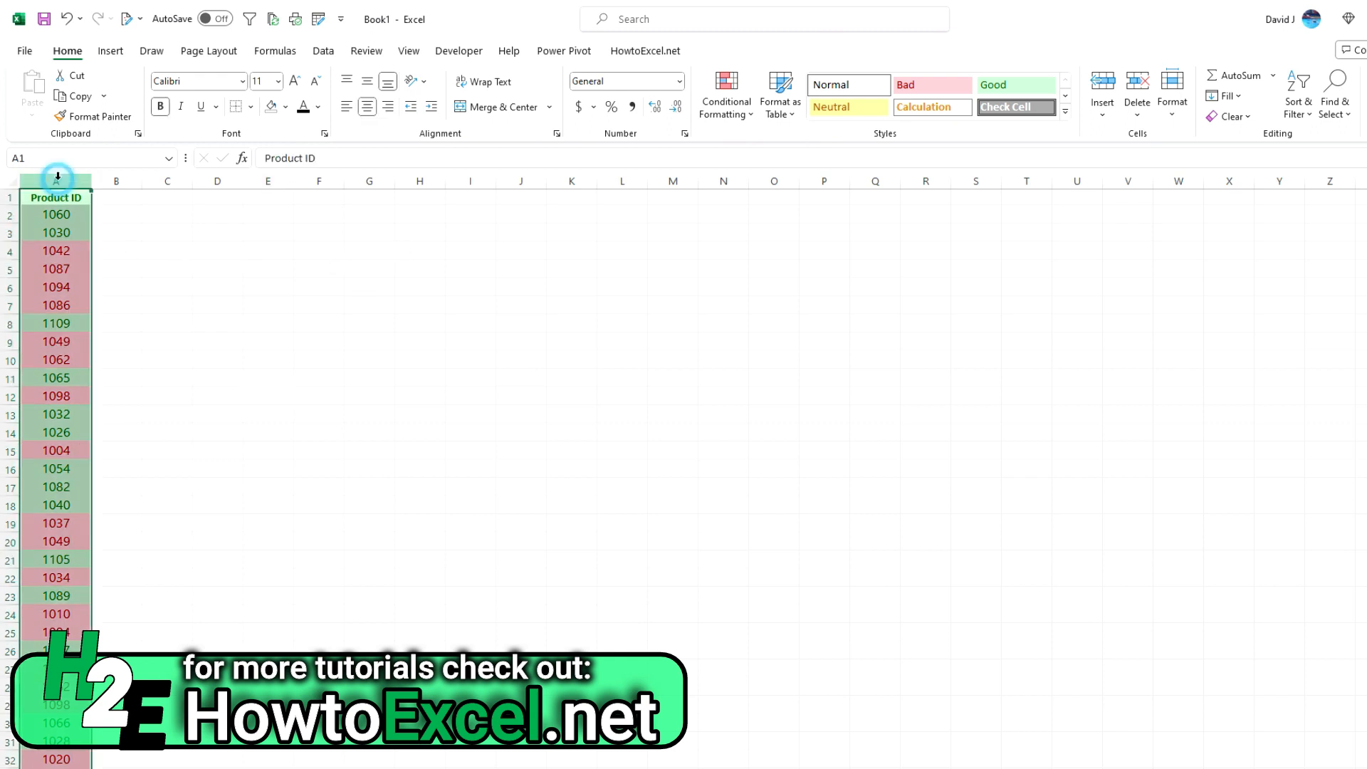
Reopen the Duplicate Values rule and browse the Duplicate/Unique choices without changing them
click(725, 94)
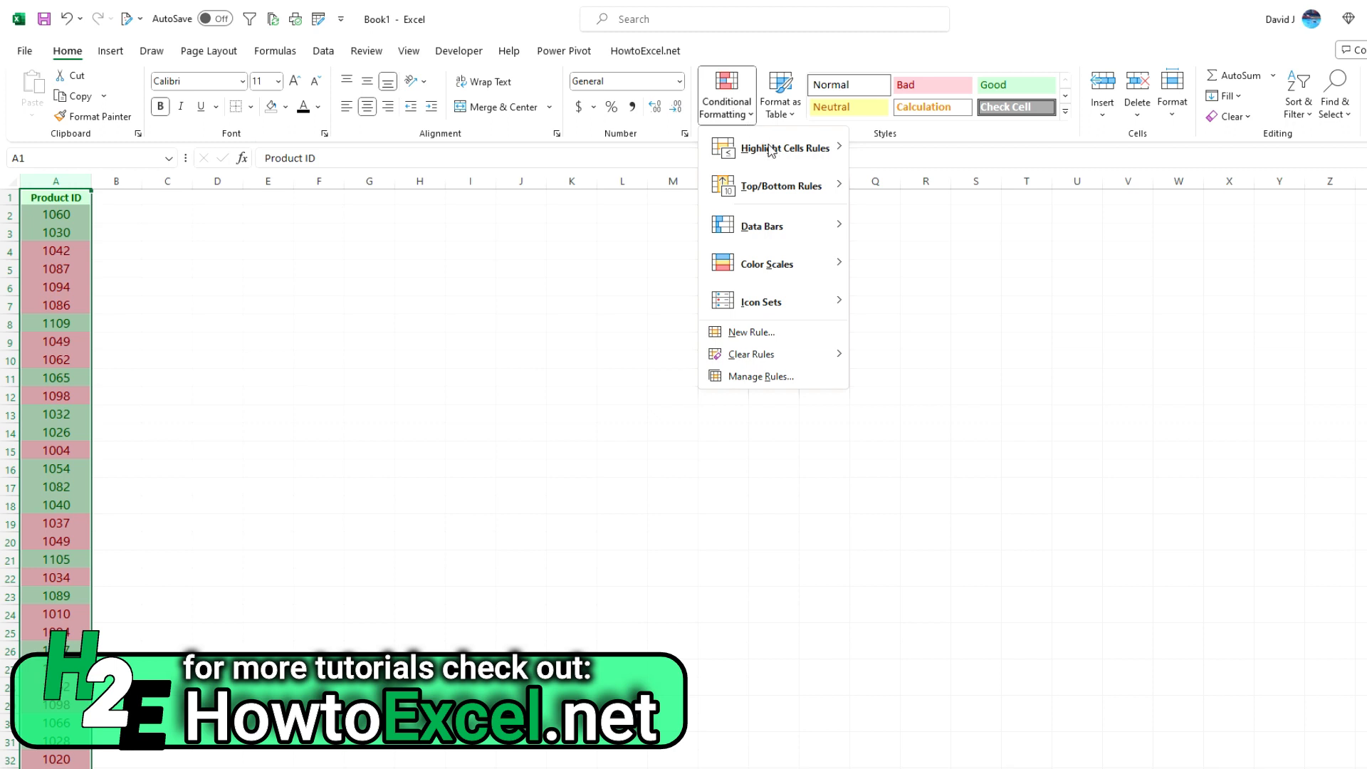
click(785, 146)
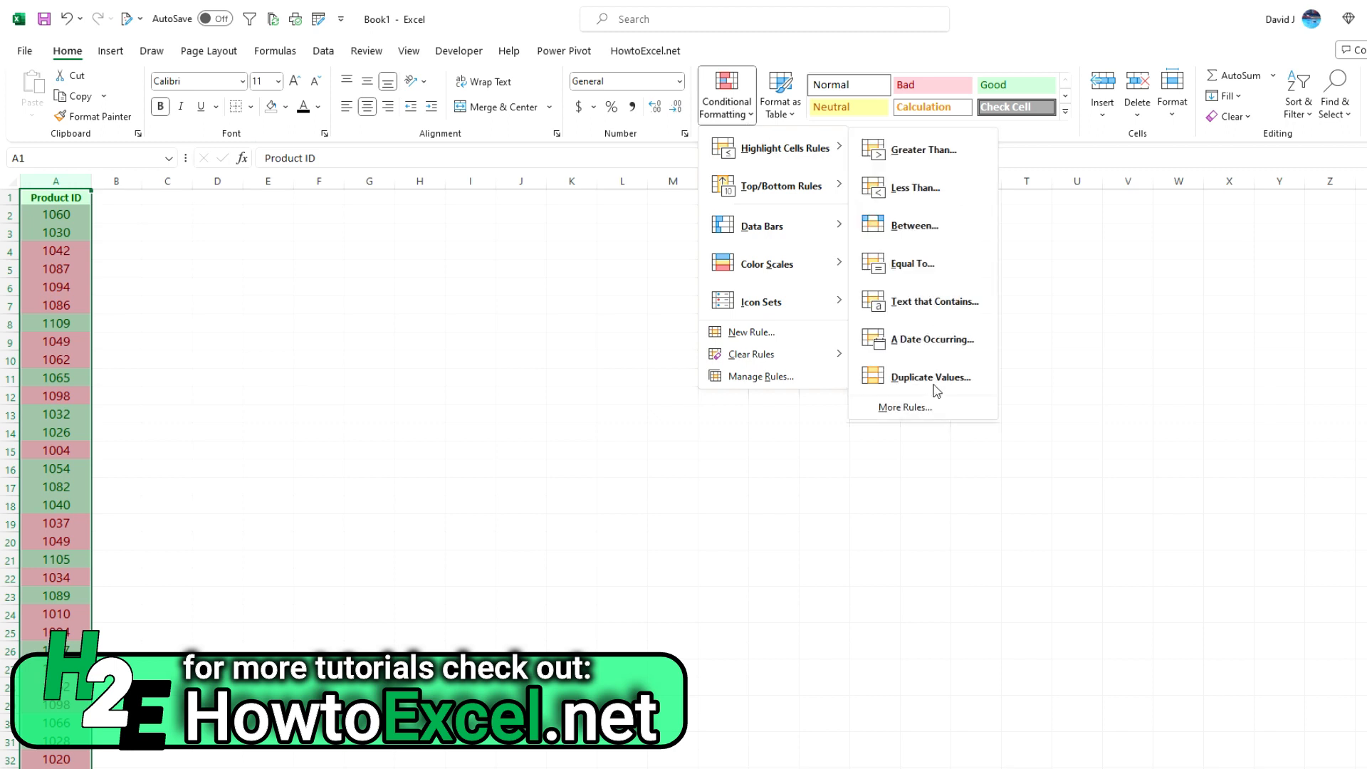
click(930, 377)
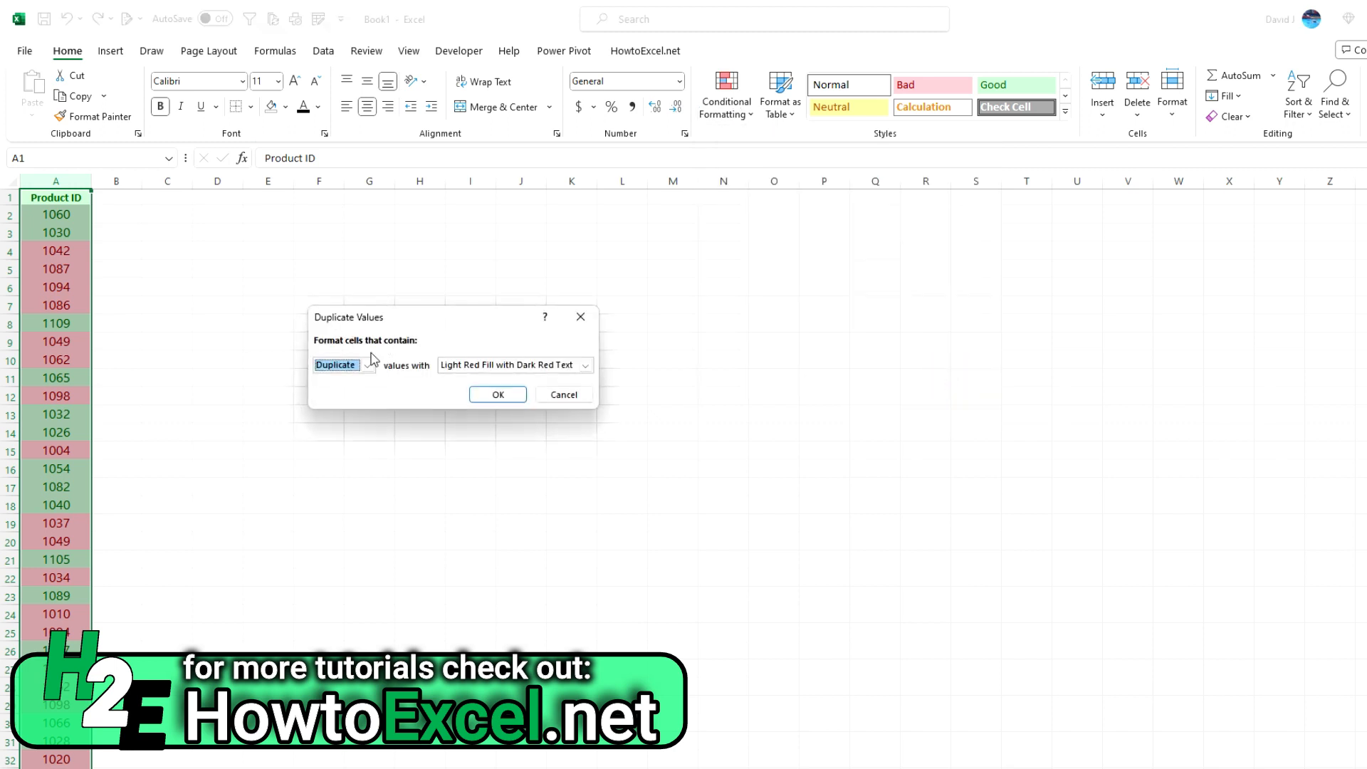
click(366, 364)
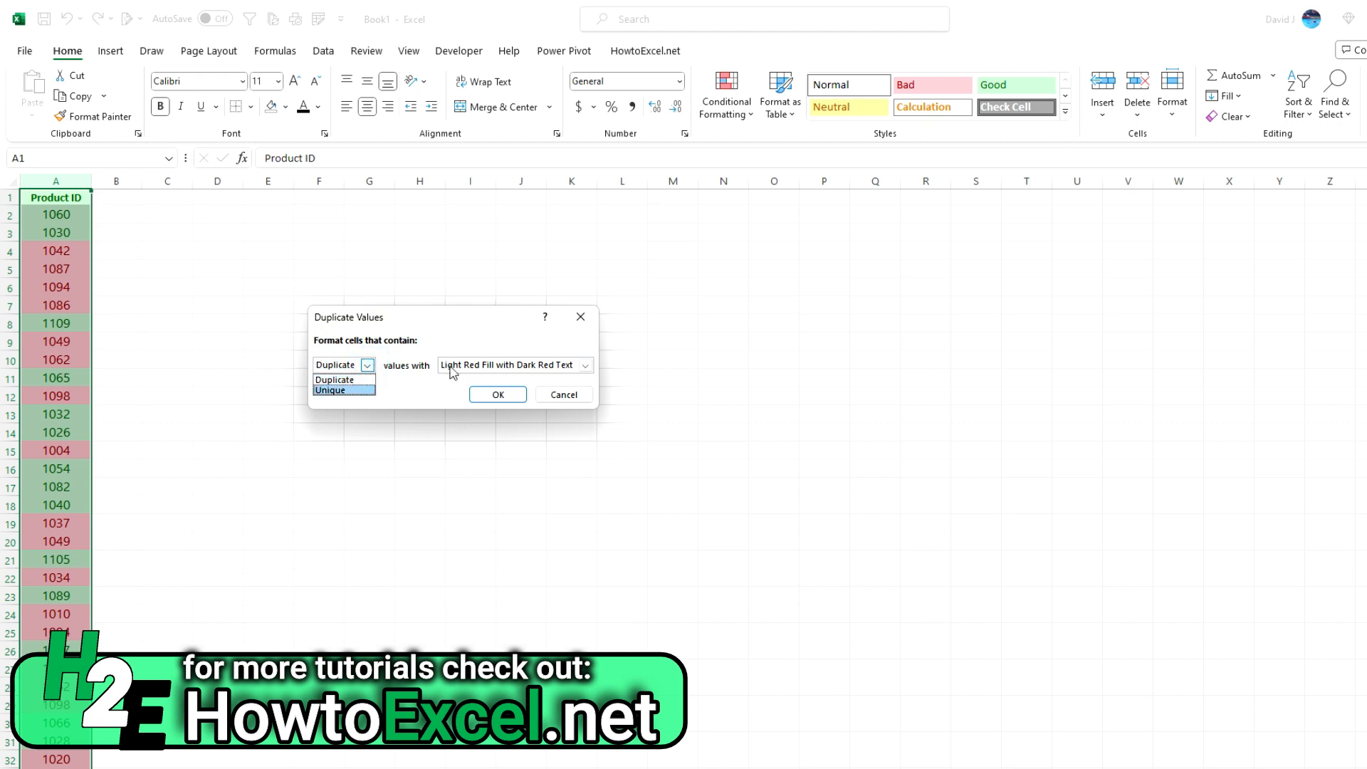
Browse the highlight format list, close the dialog and reopen Conditional Formatting
click(584, 364)
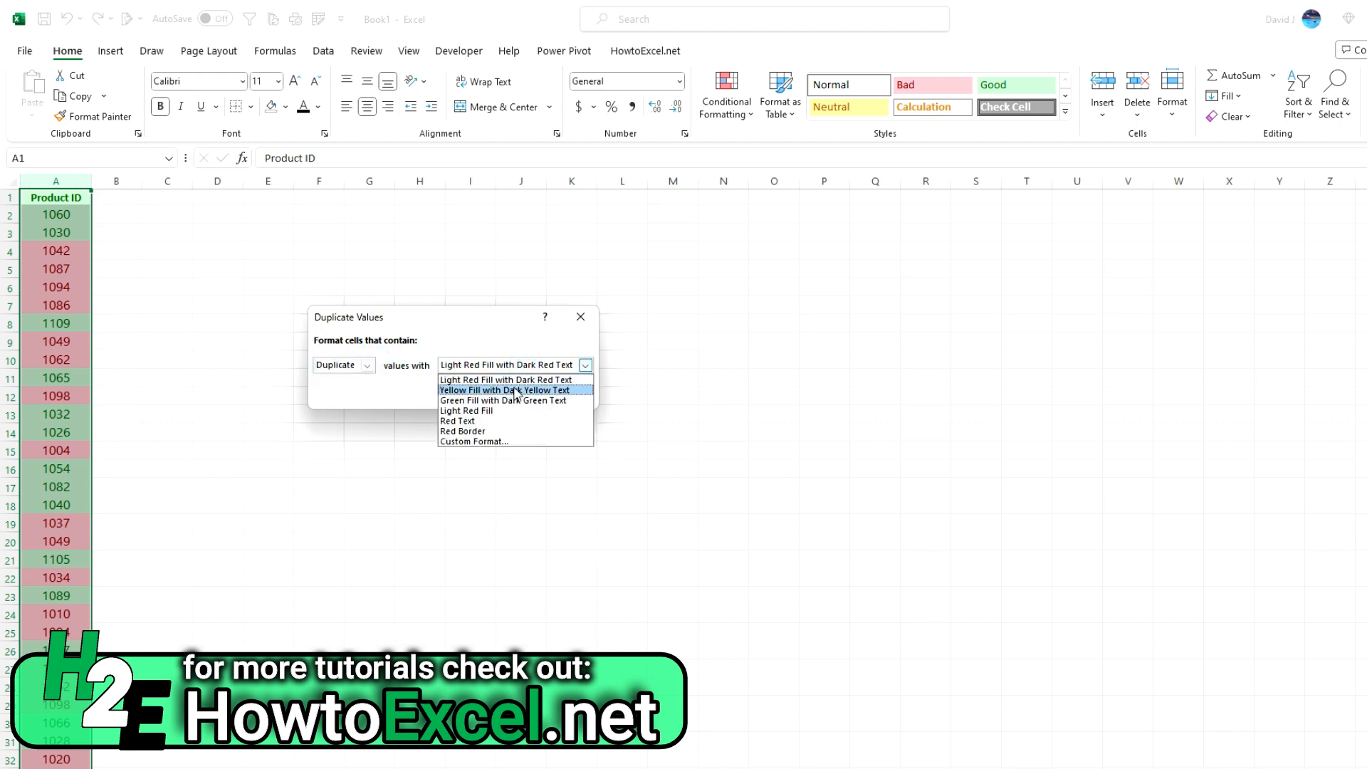
mouse_move(518, 411)
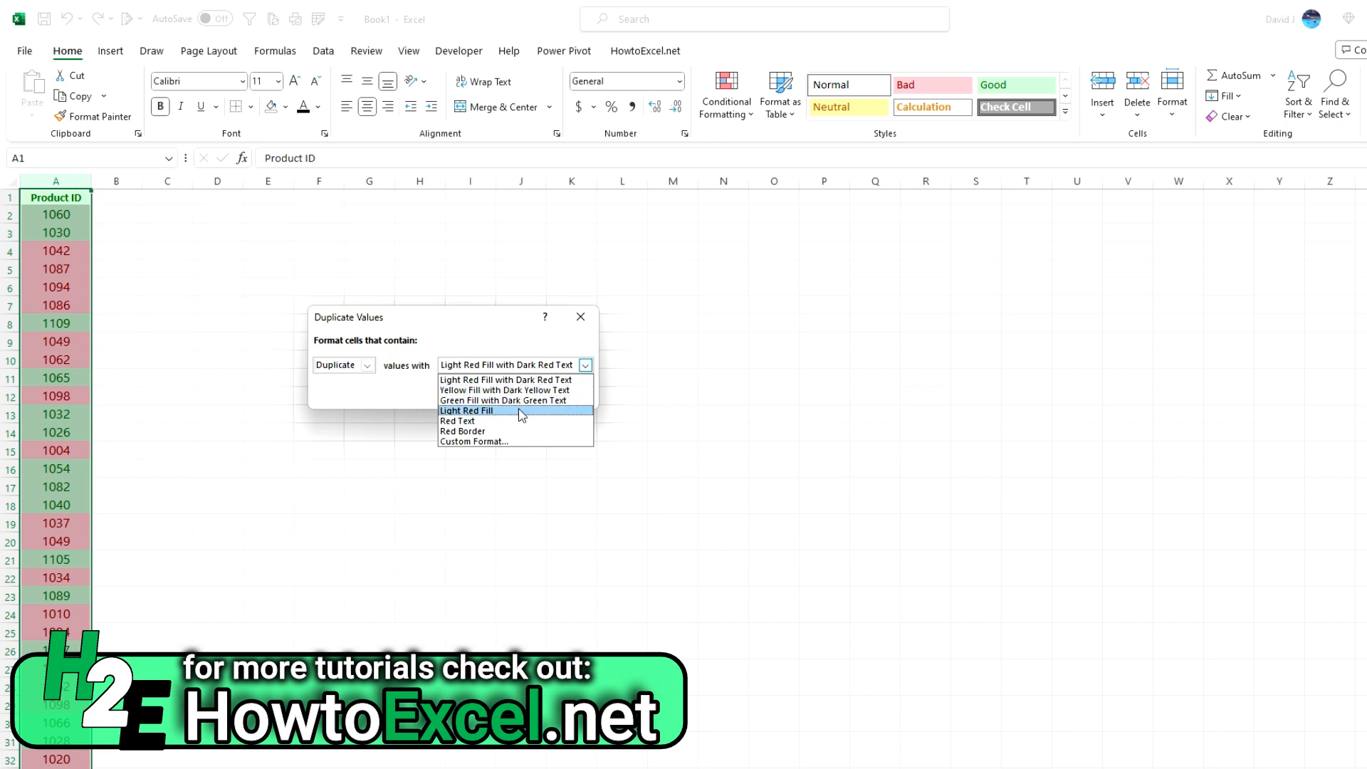
mouse_move(496, 442)
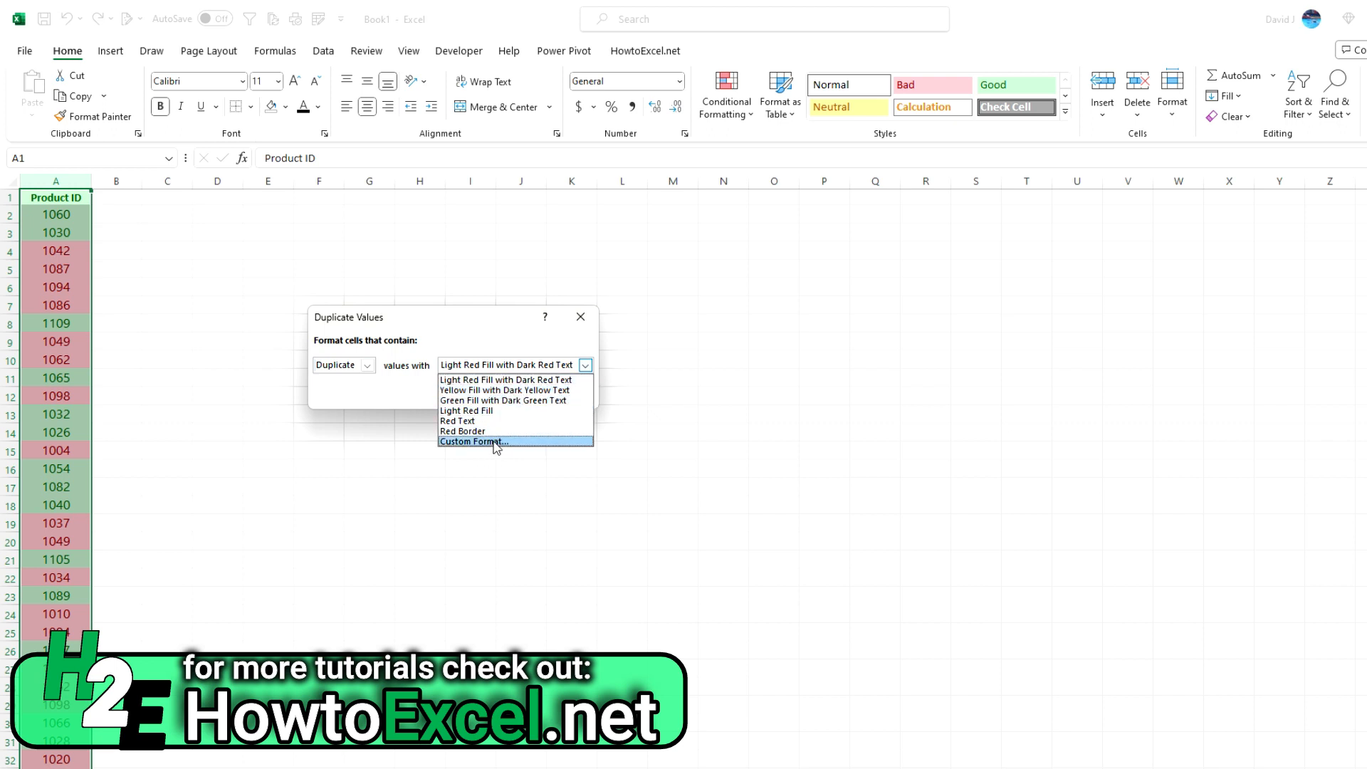
click(505, 379)
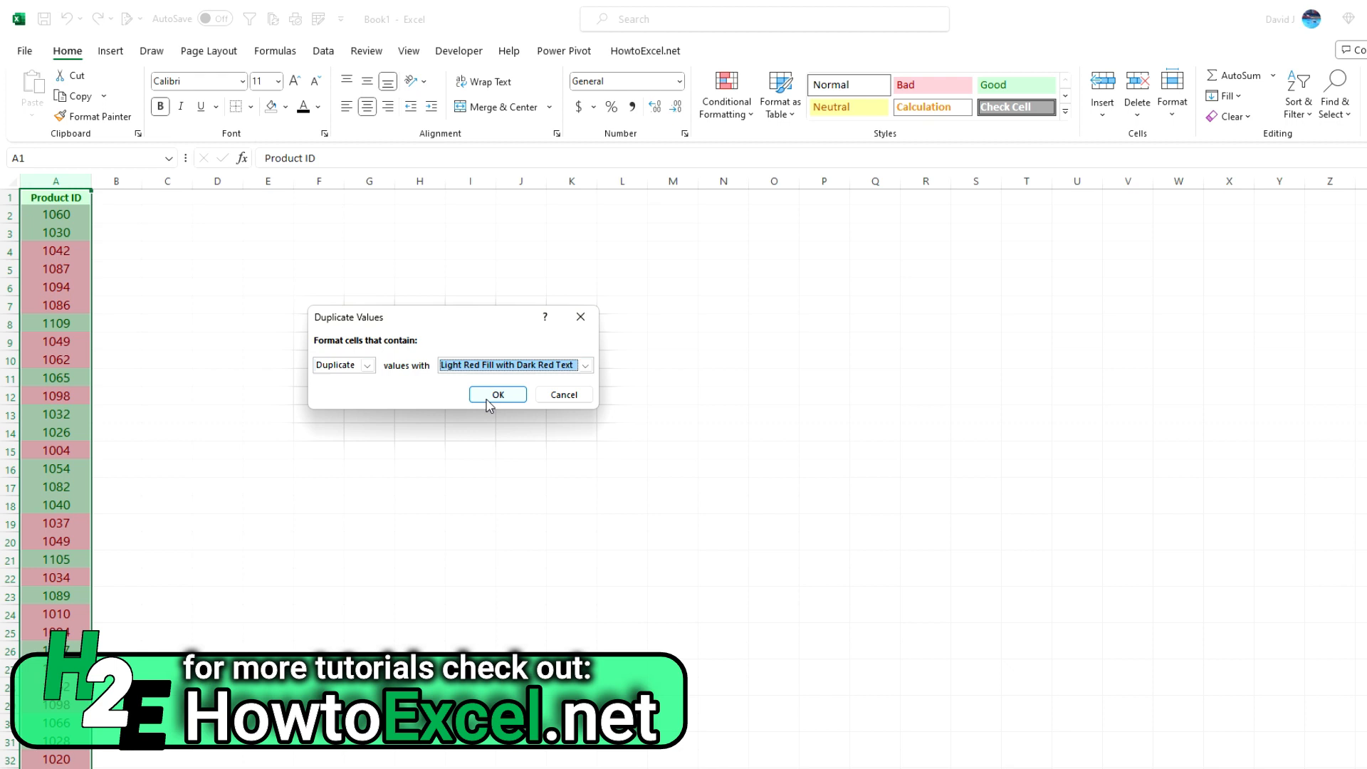
click(725, 94)
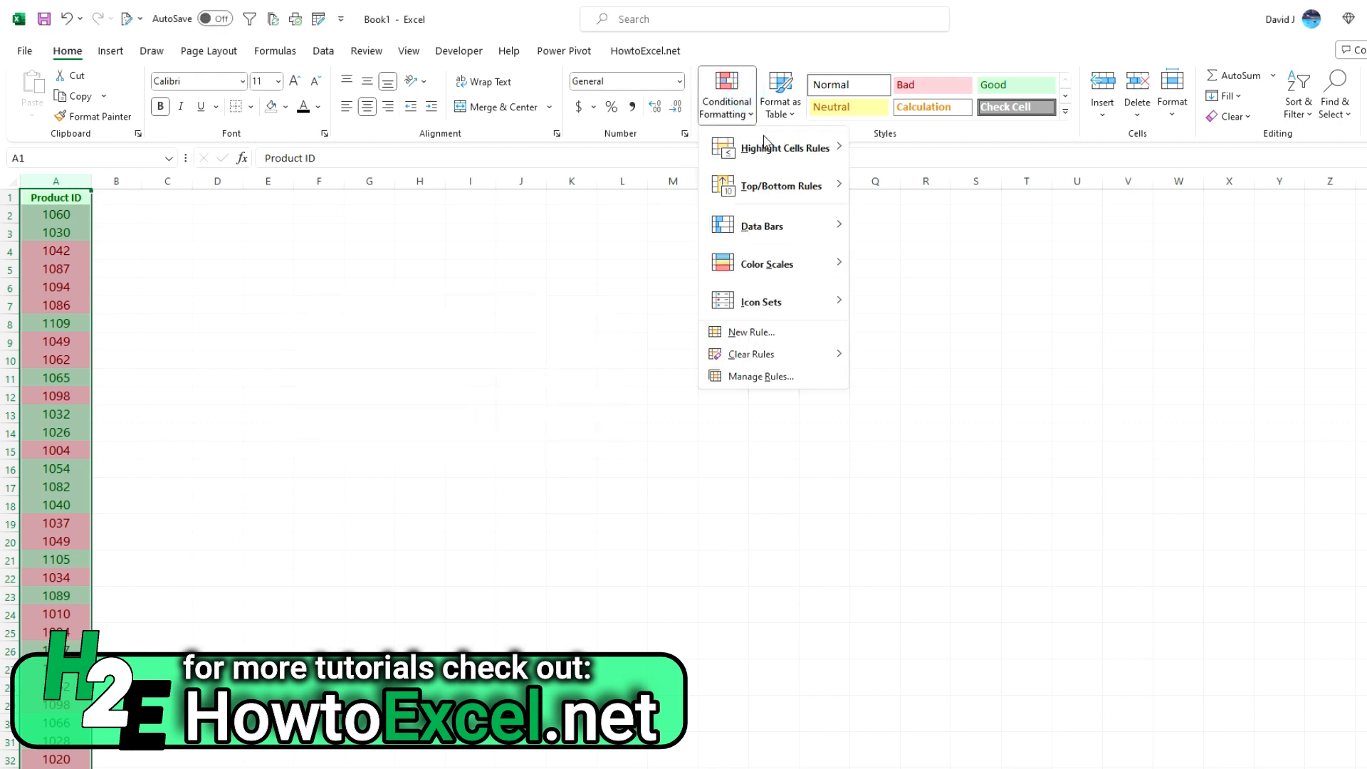